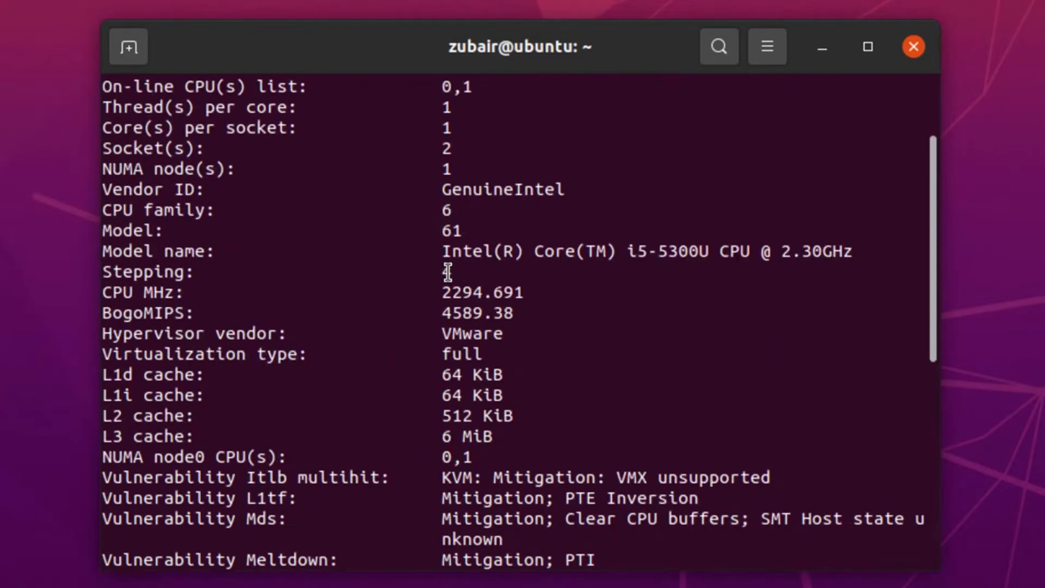
- Run 'sudo apt update', ending with a GPG error for the WineHQ repository
scroll("up", 3)
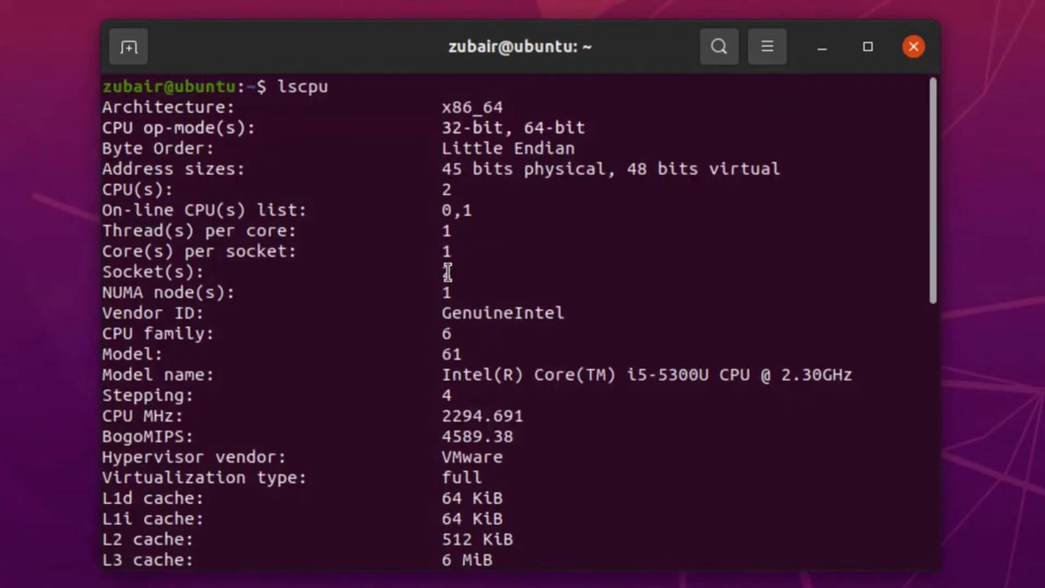
scroll("down", 3)
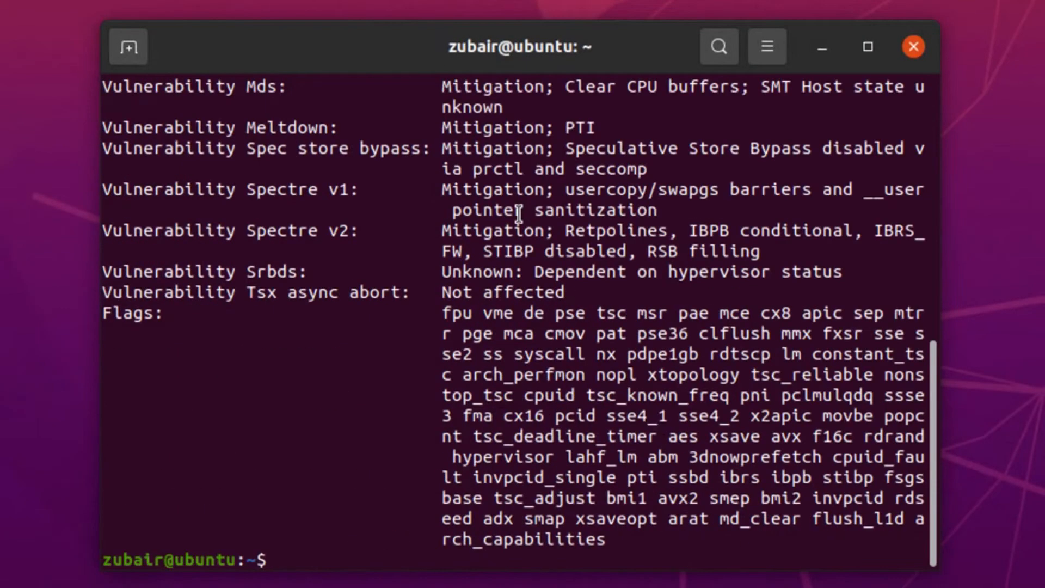
type("s")
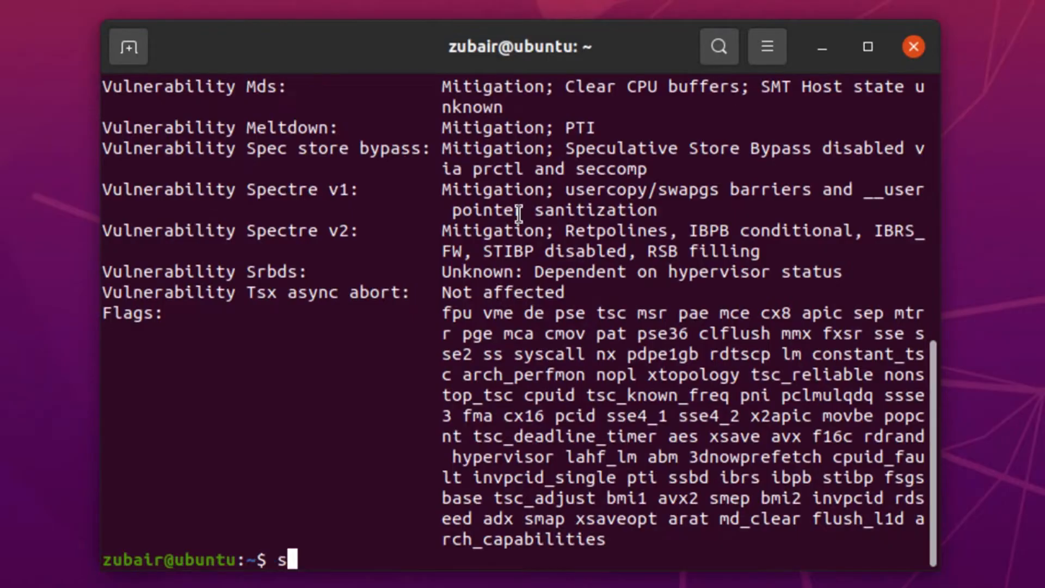
type("udo apt update")
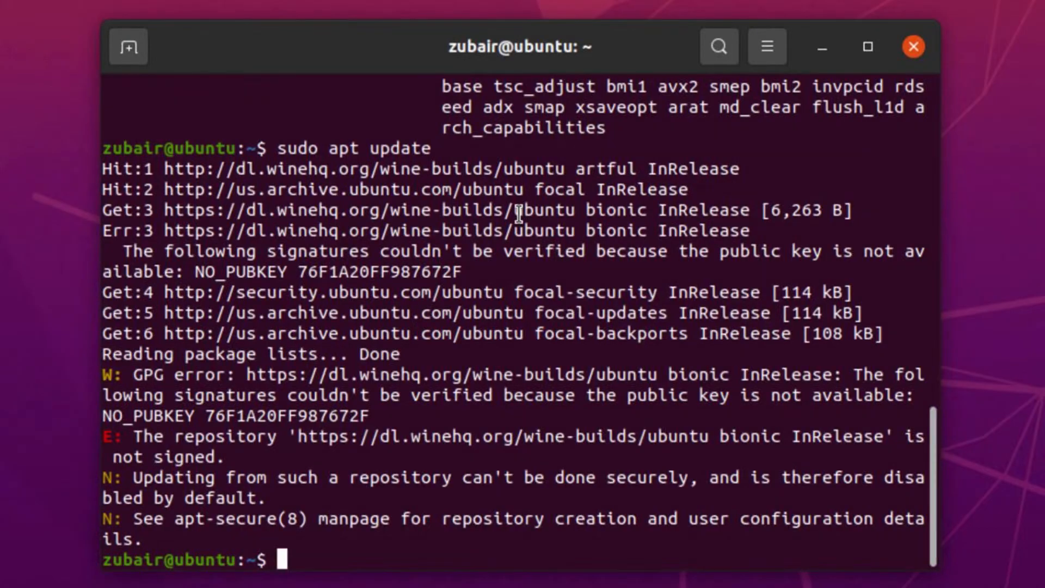
- Run 'sudo apt install wine64', reaching the prompt for 88 packages and 804 MB
type("sudo apt ins")
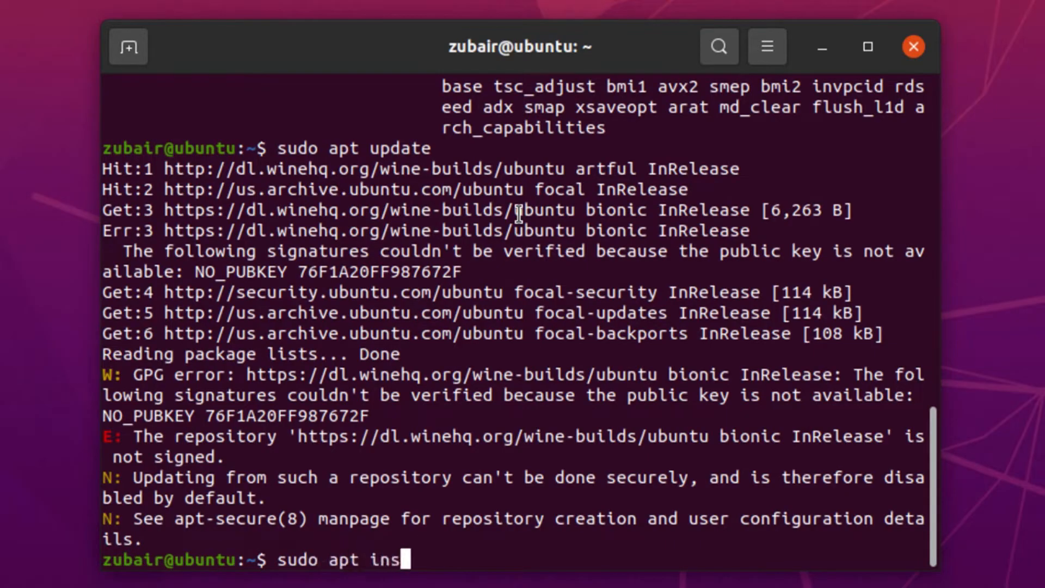
type("tall wi")
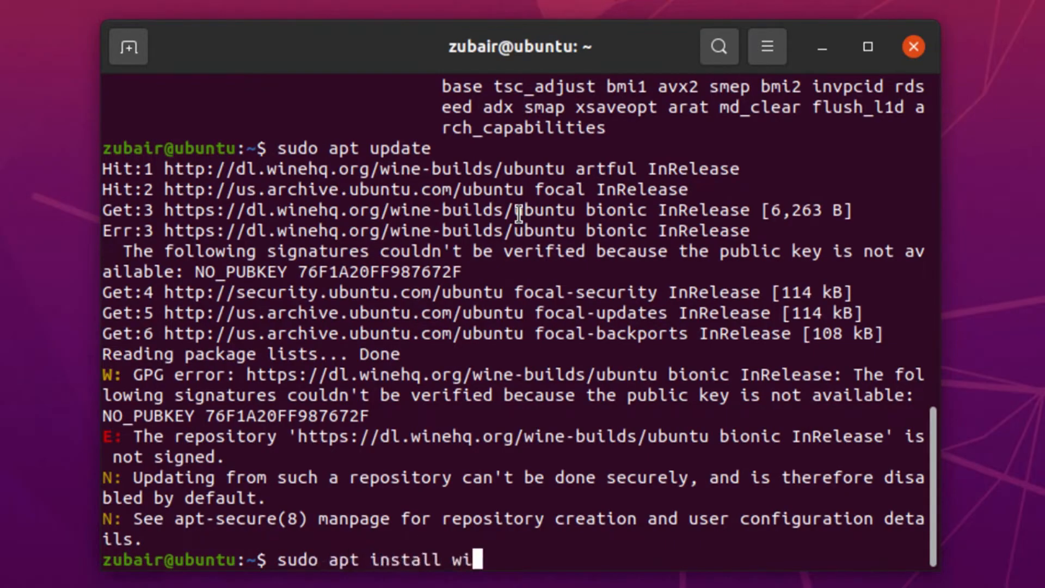
type("ne64")
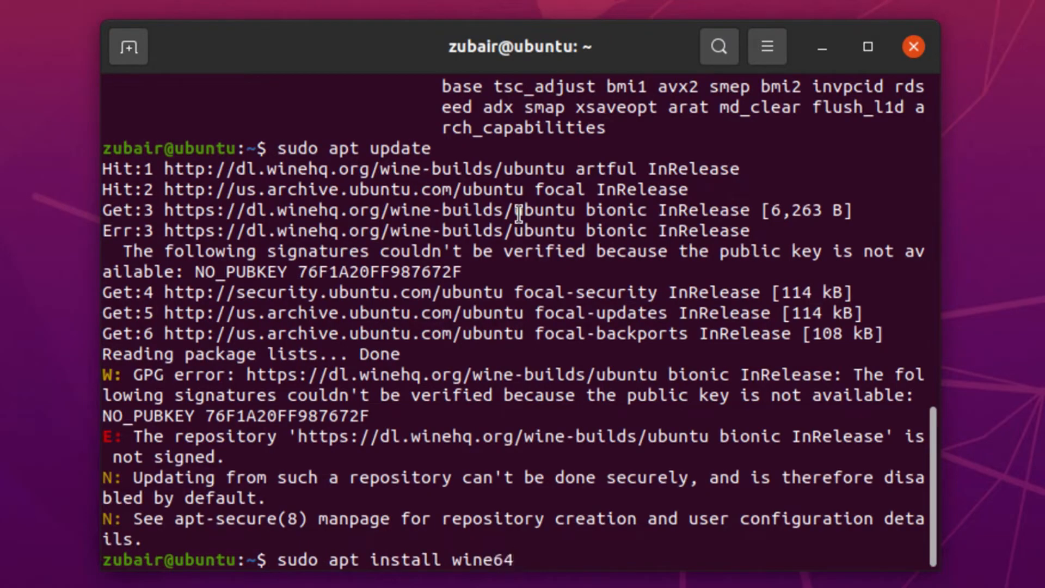
key("Return")
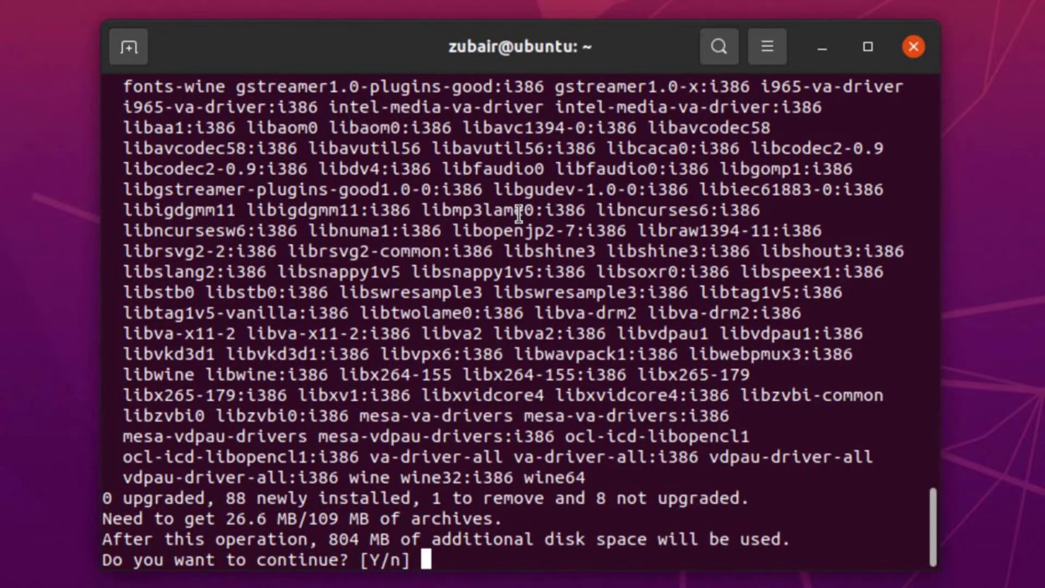
- Confirm the wine64 installation with Y and clear the terminal screen
type("Y")
type("wi")
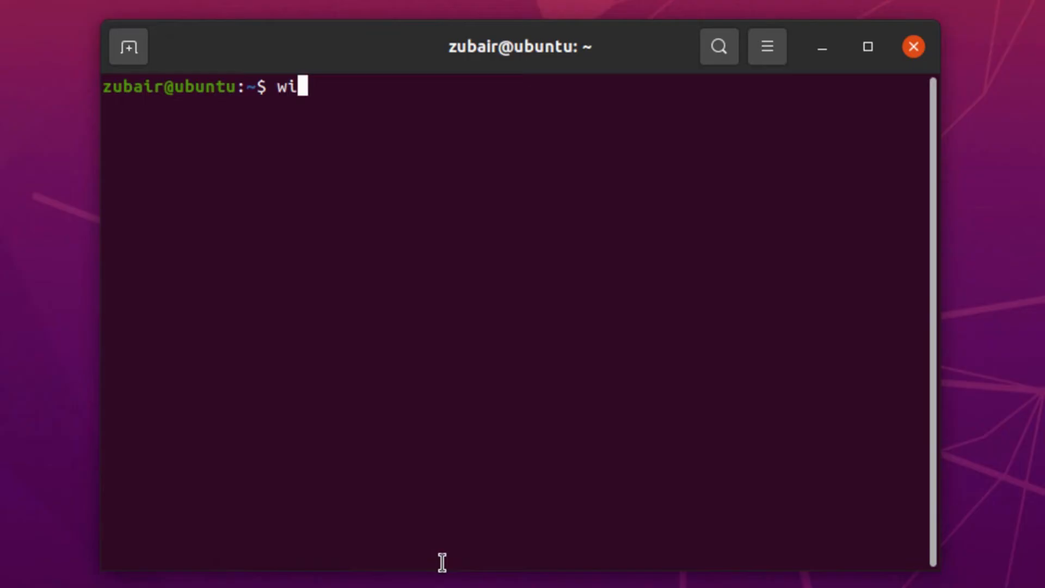
- Run 'wine --version', which prints wine-3.0.4
type("ne --")
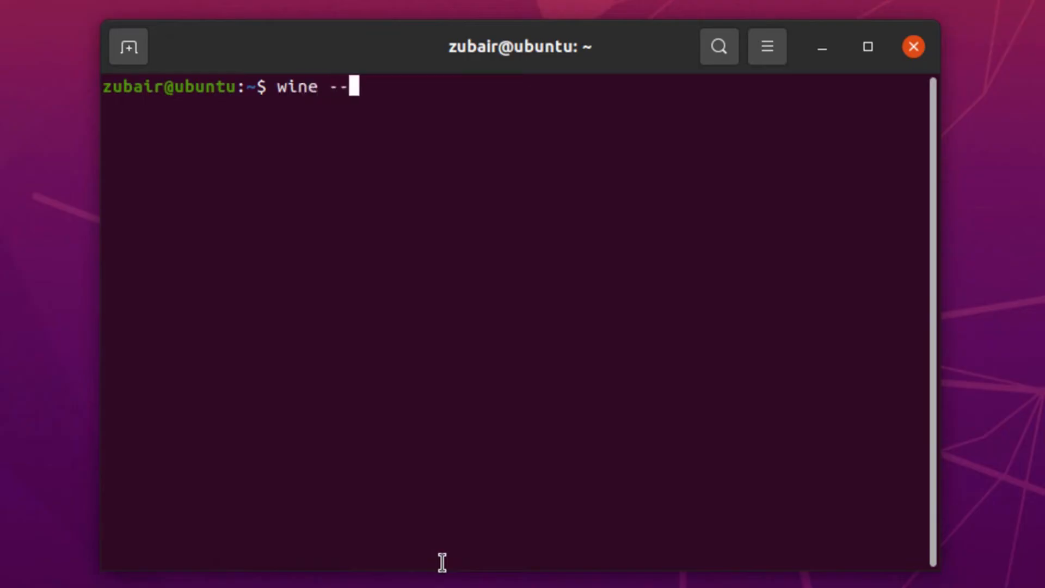
key("Return")
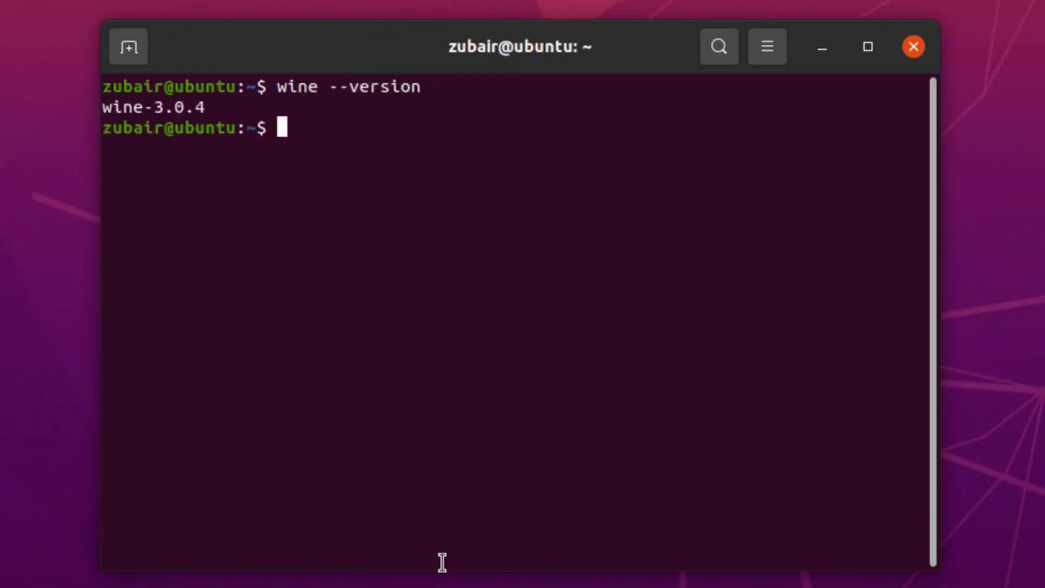